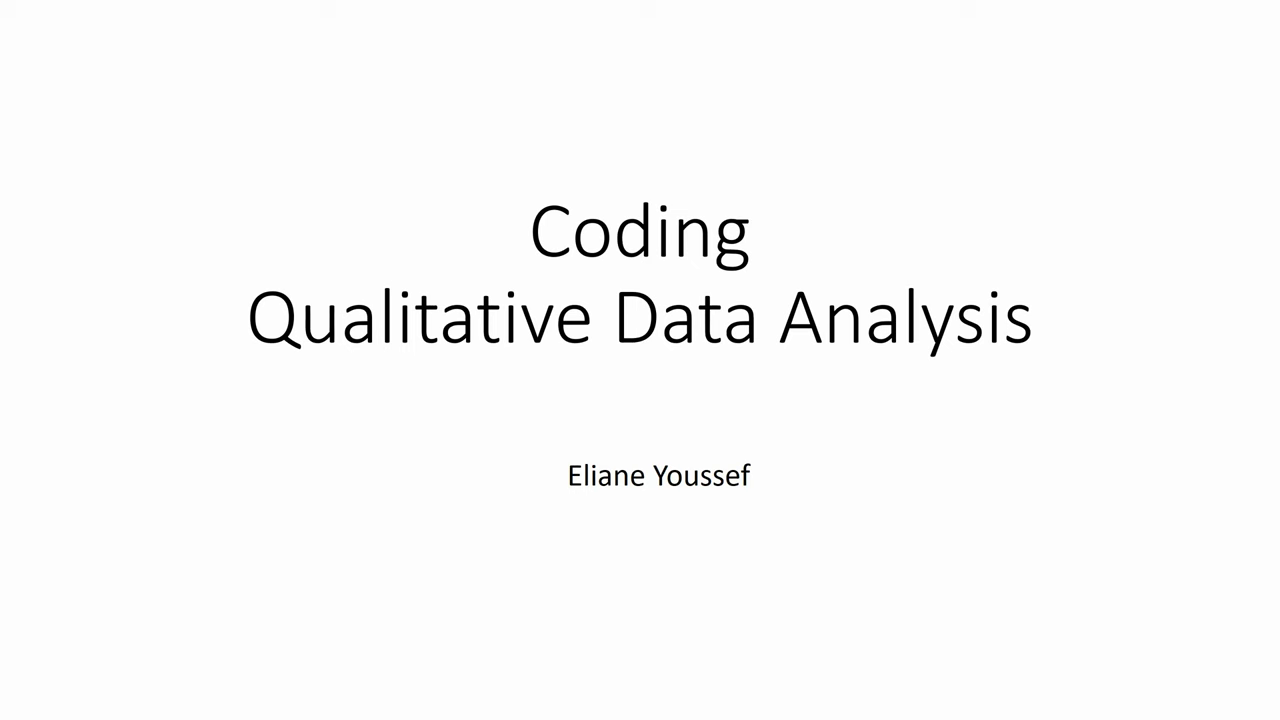
Advance the slideshow from the title slide to the What is Coding? definitions slide.
key("Right")
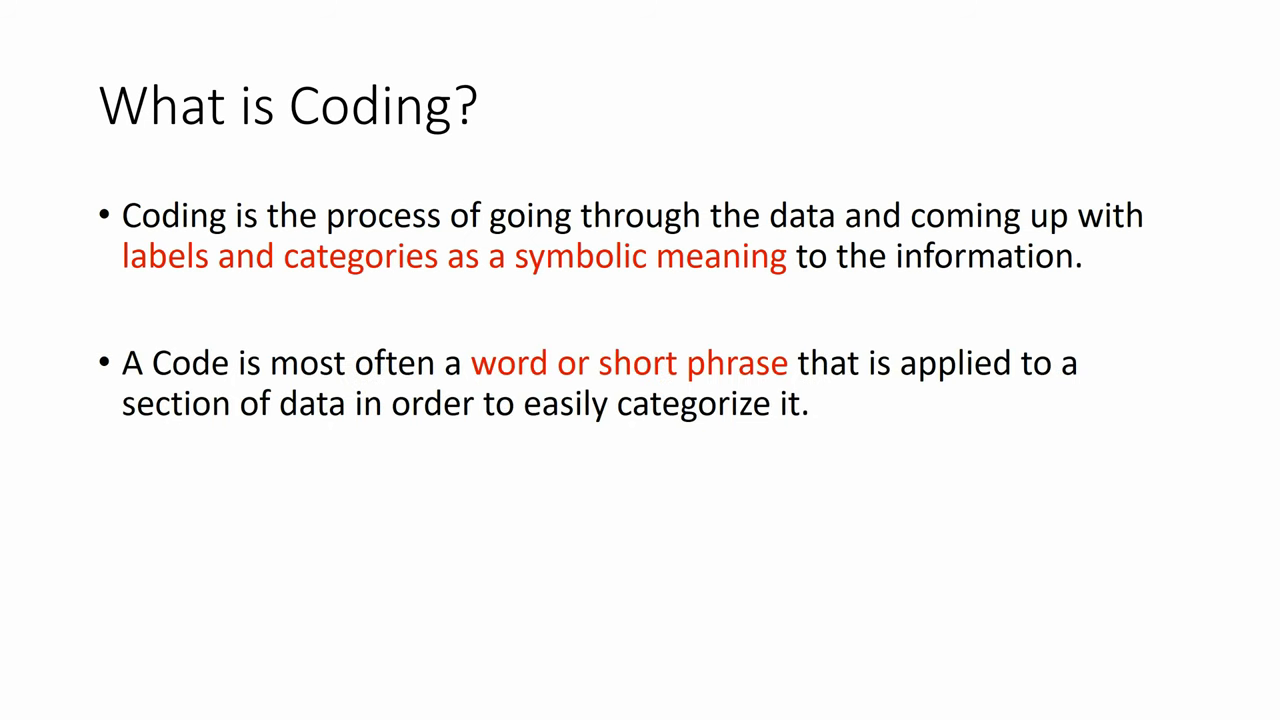
Advance to the About Codes slide showing 'Codes can be based on:'.
key("Right")
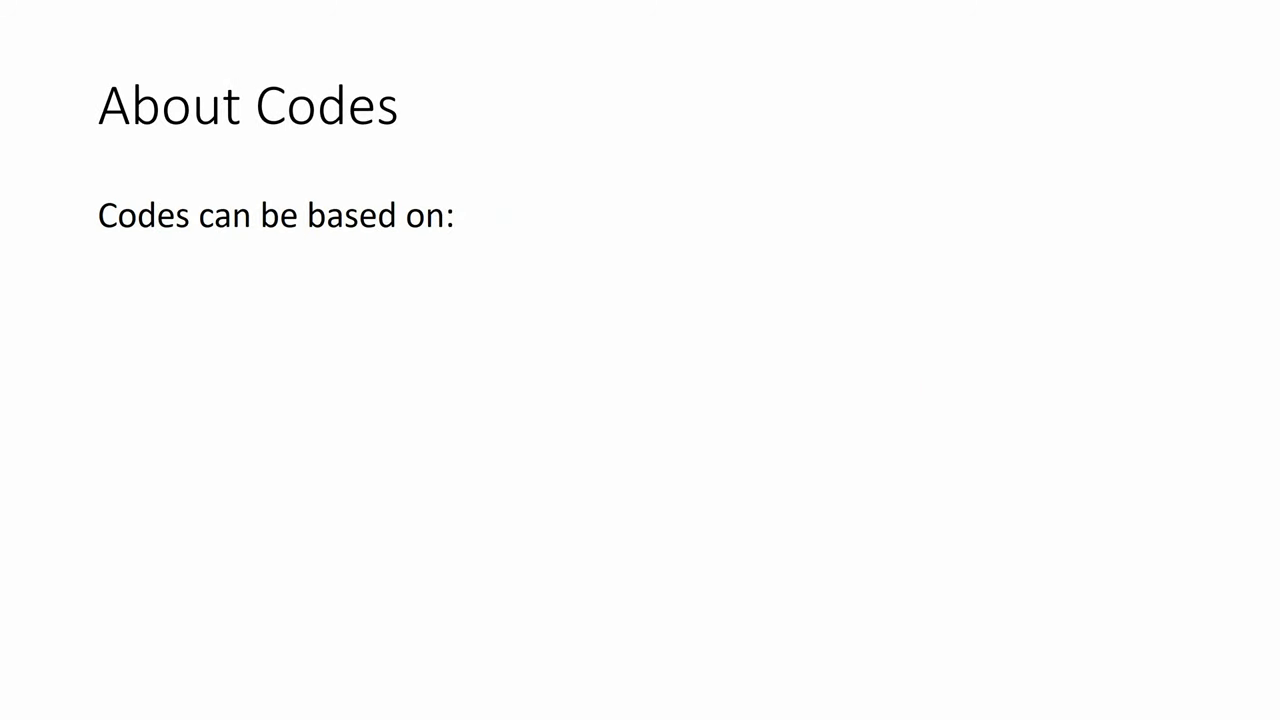
Reveal the bullets 'Keywords' and 'Terms (repeated several times)' on About Codes.
type("Keywords")
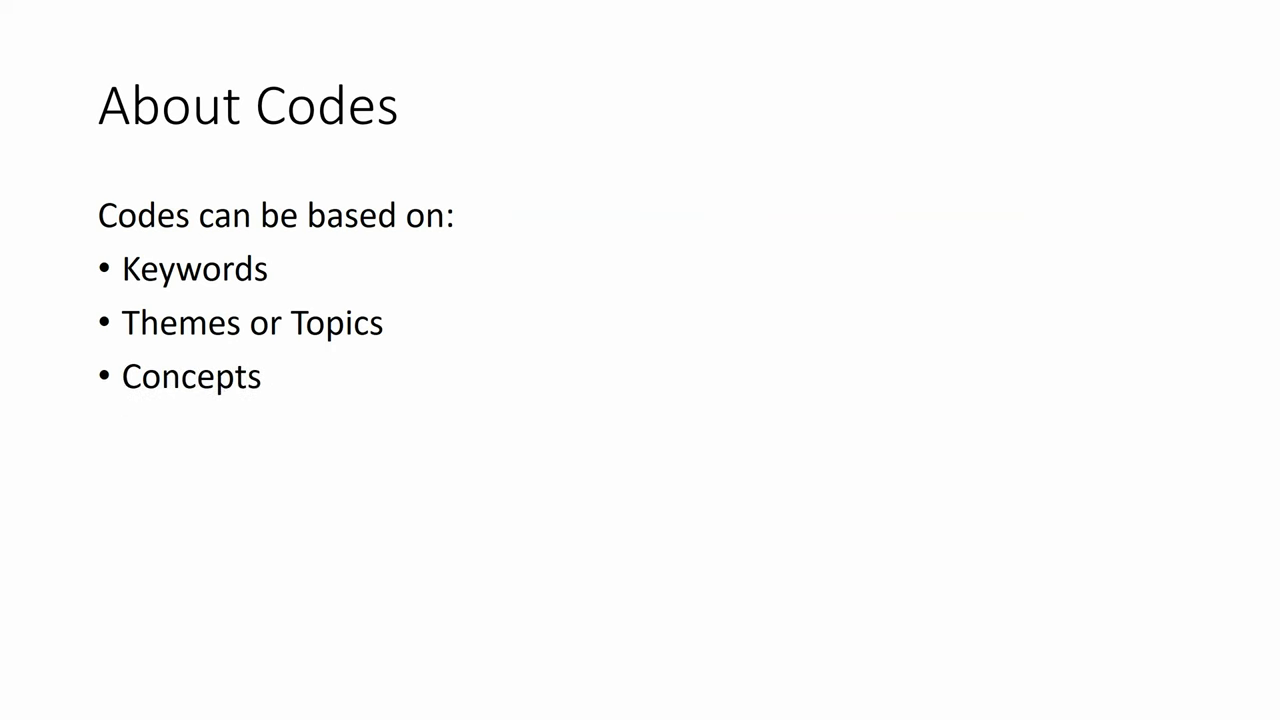
type("Terms (repeated several times)")
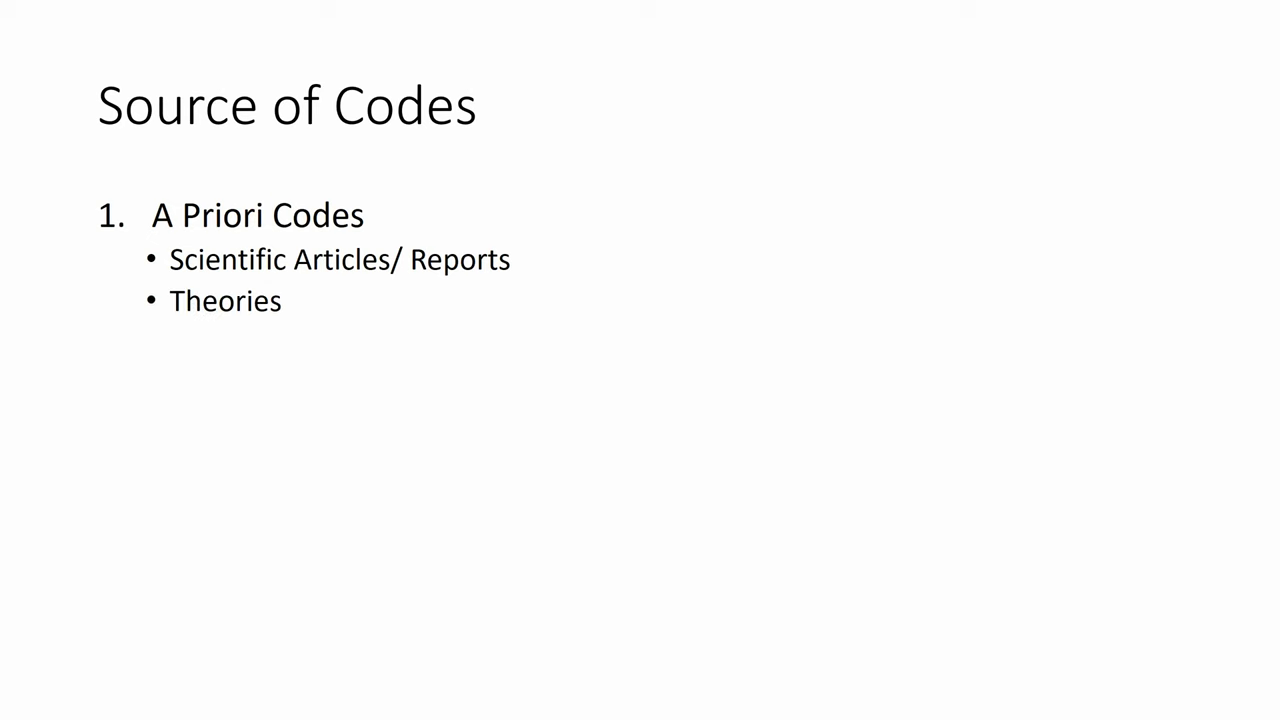
type("Research Question / Variables")
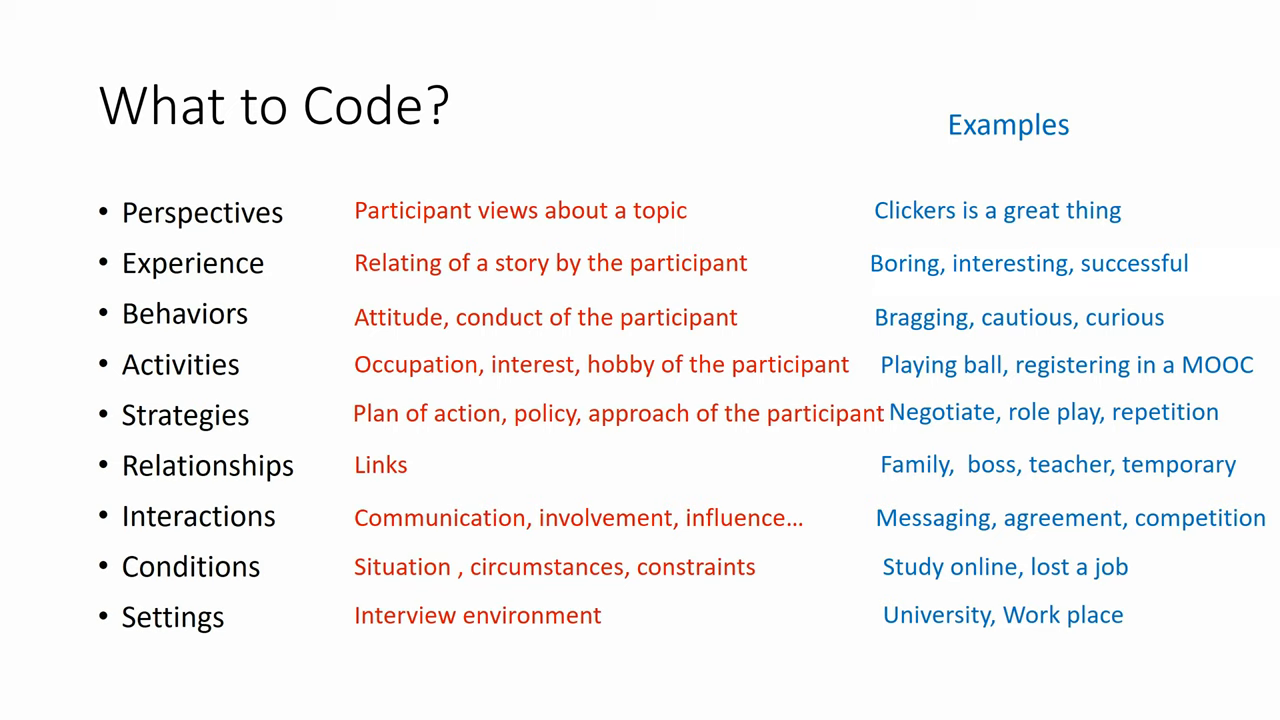
Advance past What to Code? to the Steps of Coding slide.
key("Right")
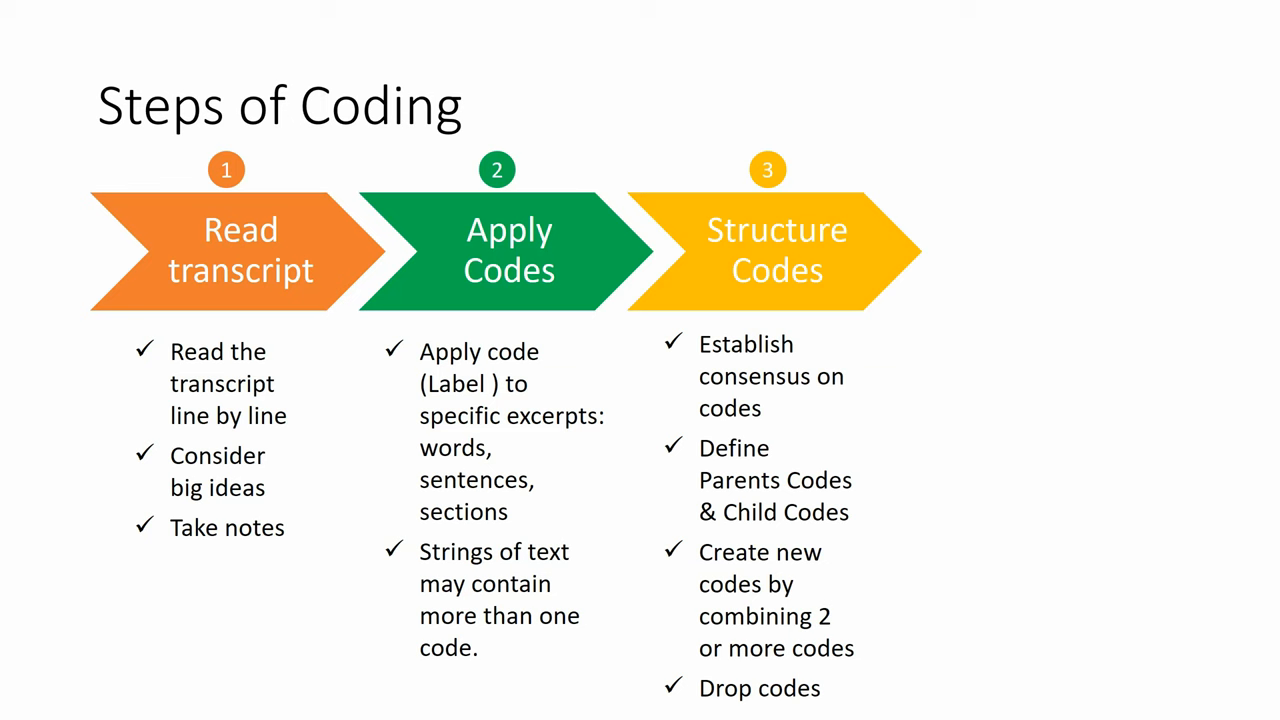
Reveal the fourth step, 'Develop a Code Book', on Steps of Coding.
key("Right")
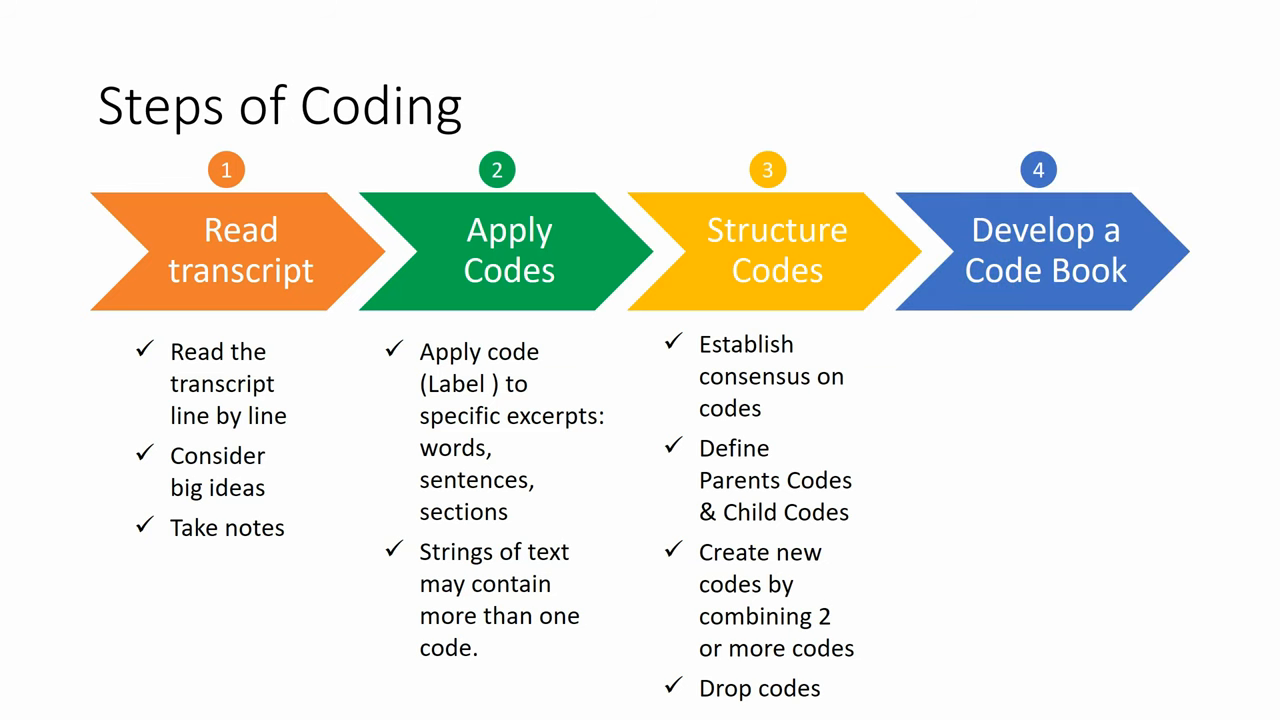